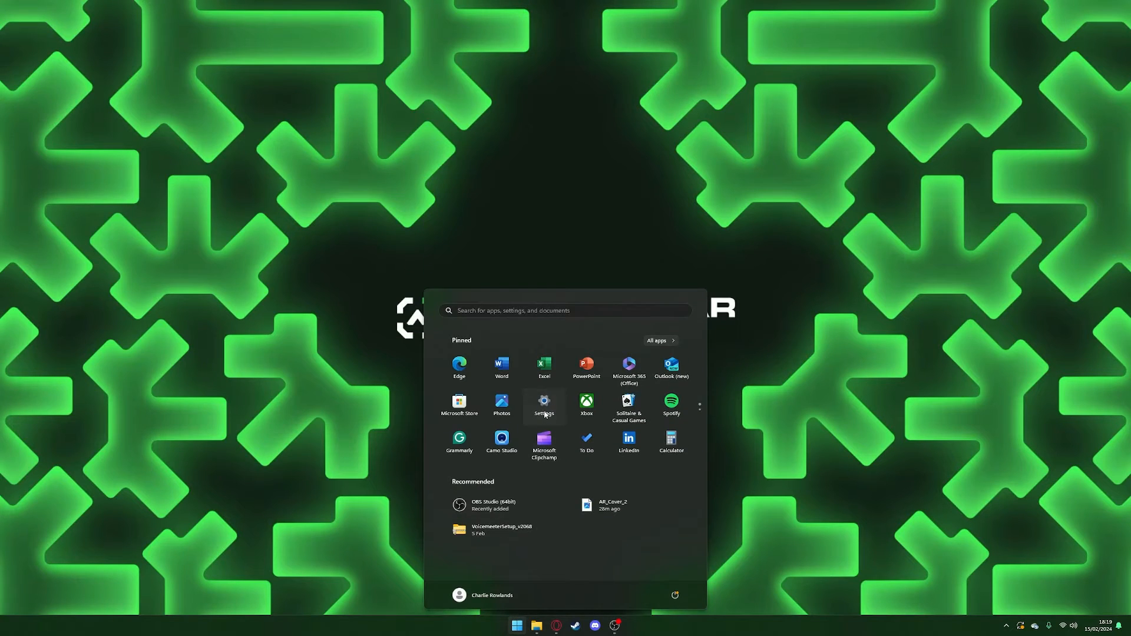
Open Settings > Display, select monitors 2 and 1, and review the multi-display options.
left_click(543, 402)
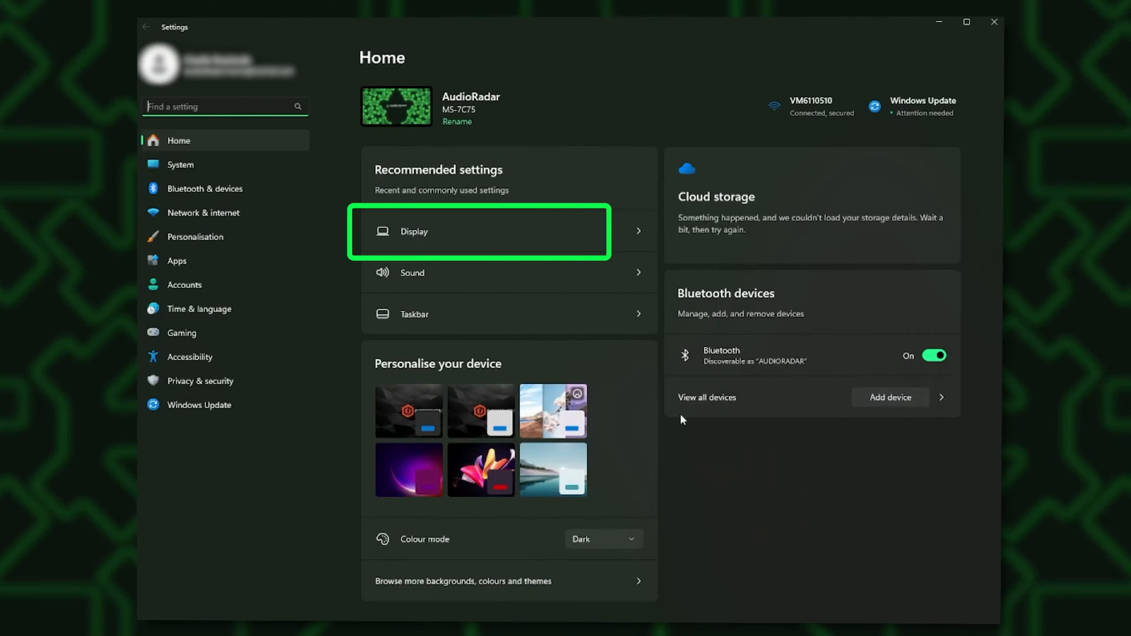
left_click(479, 231)
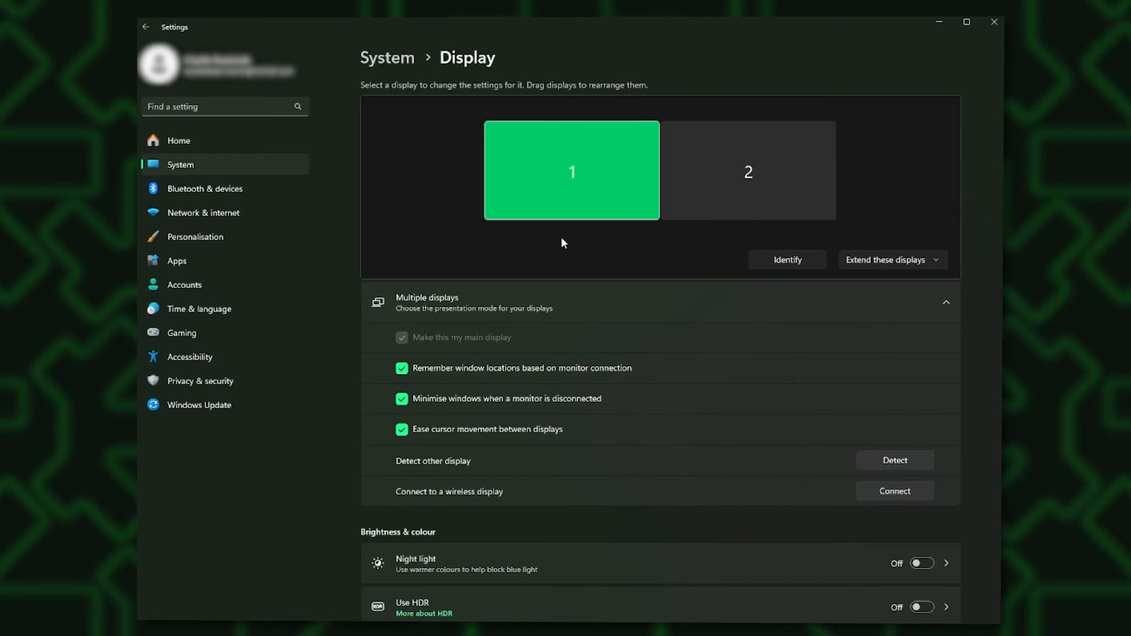
left_click(747, 171)
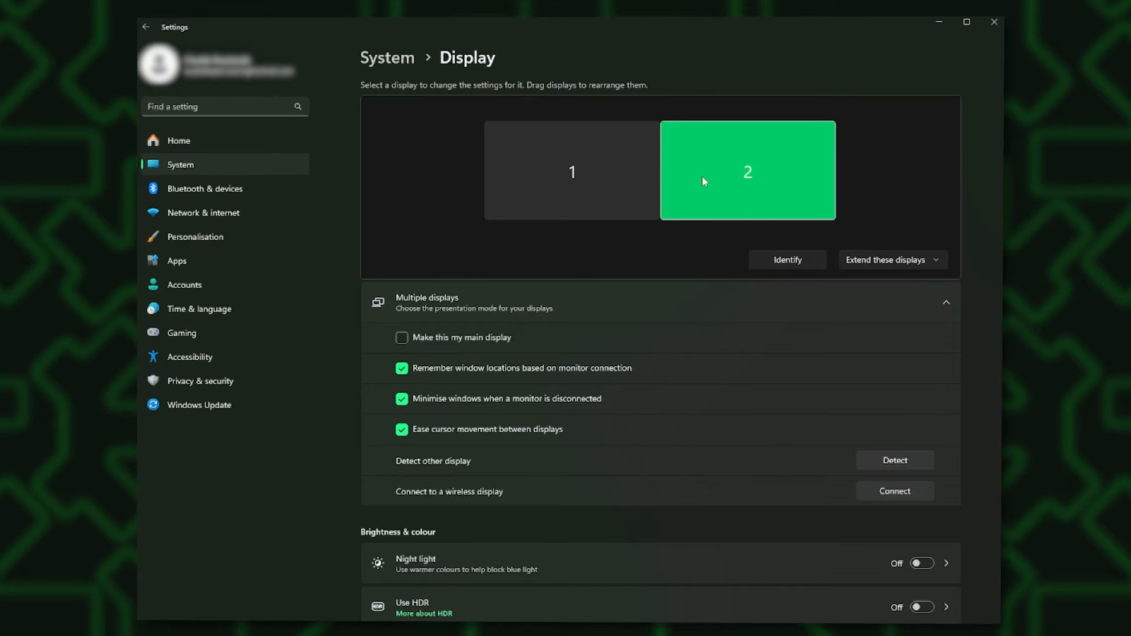
left_click(571, 171)
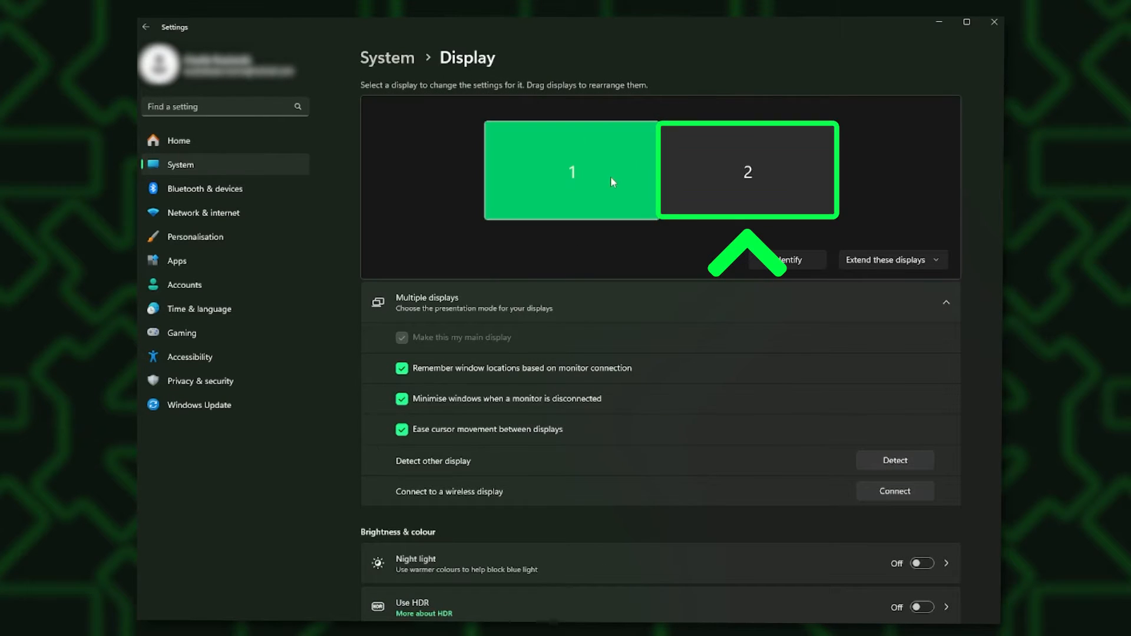
scroll("down", 3)
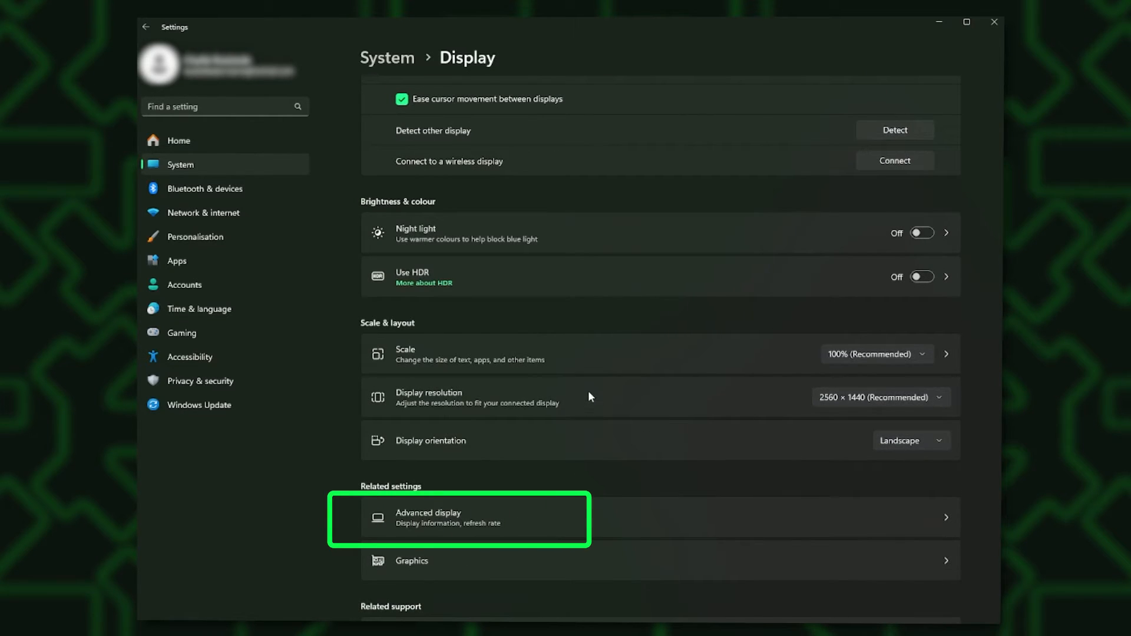
left_click(458, 518)
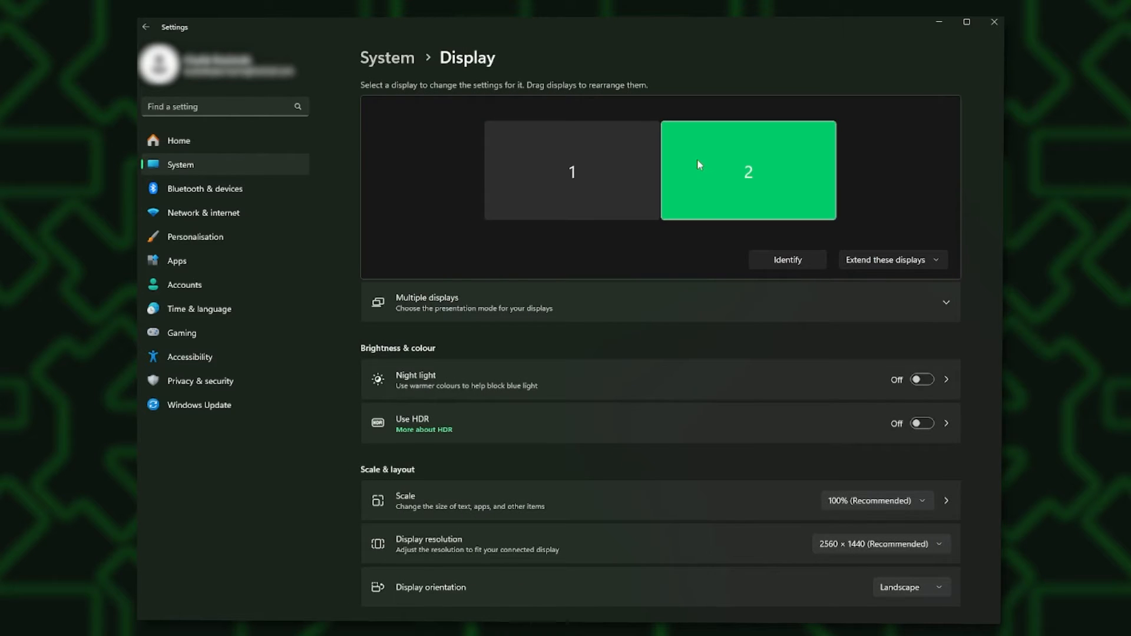
scroll("down", 3)
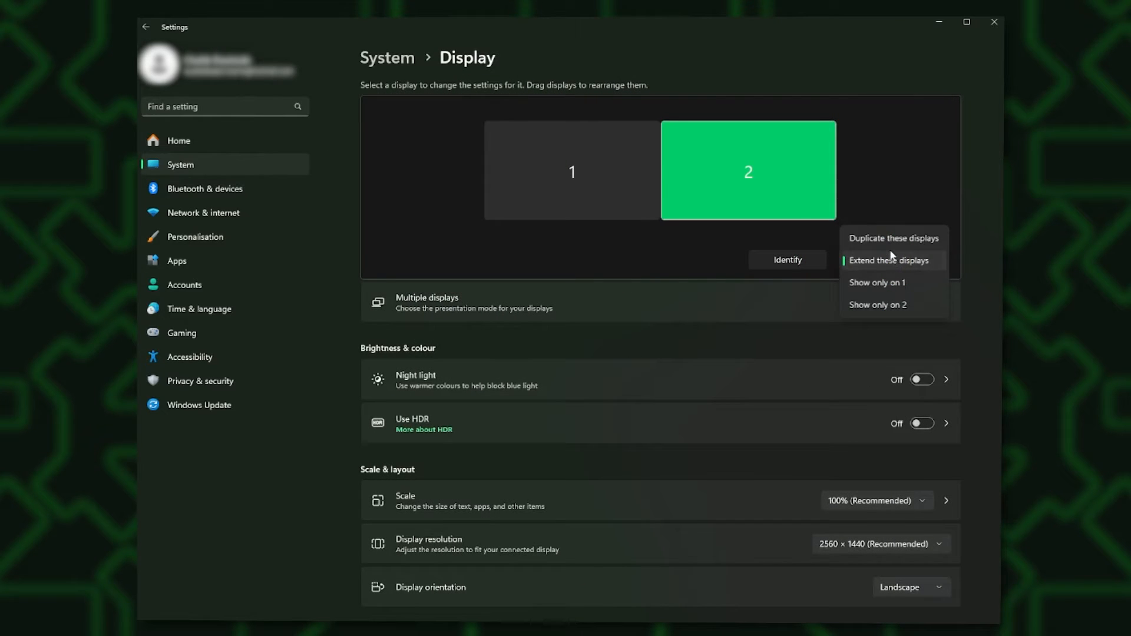
mouse_move(892, 248)
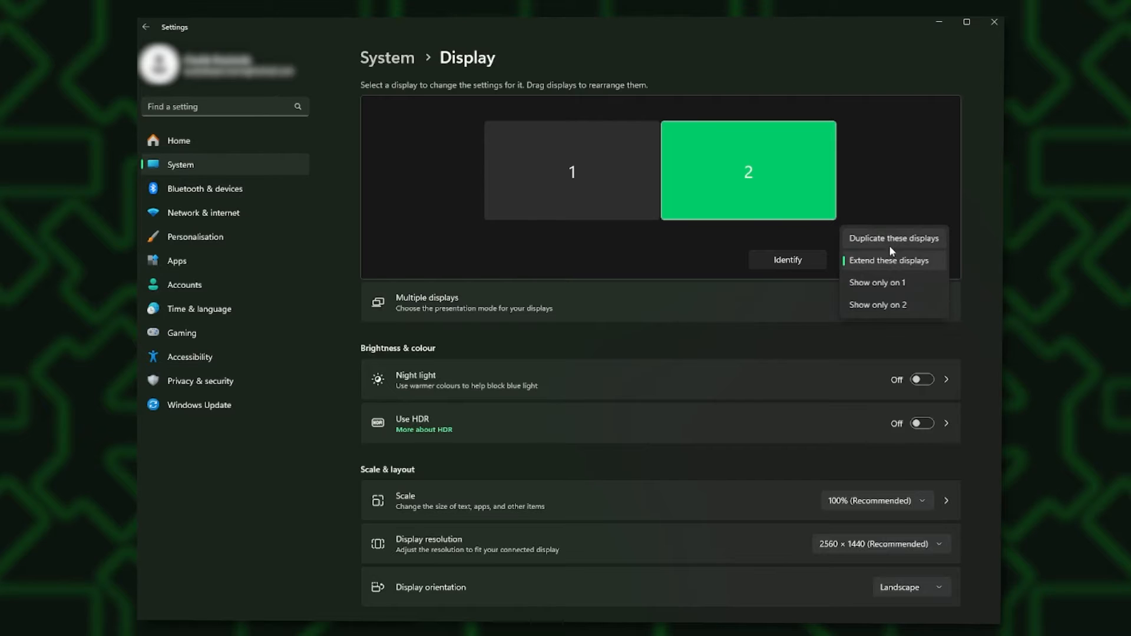
Set the displays to Duplicate, keep changes, and confirm the 144.03 Hz refresh rate.
left_click(893, 238)
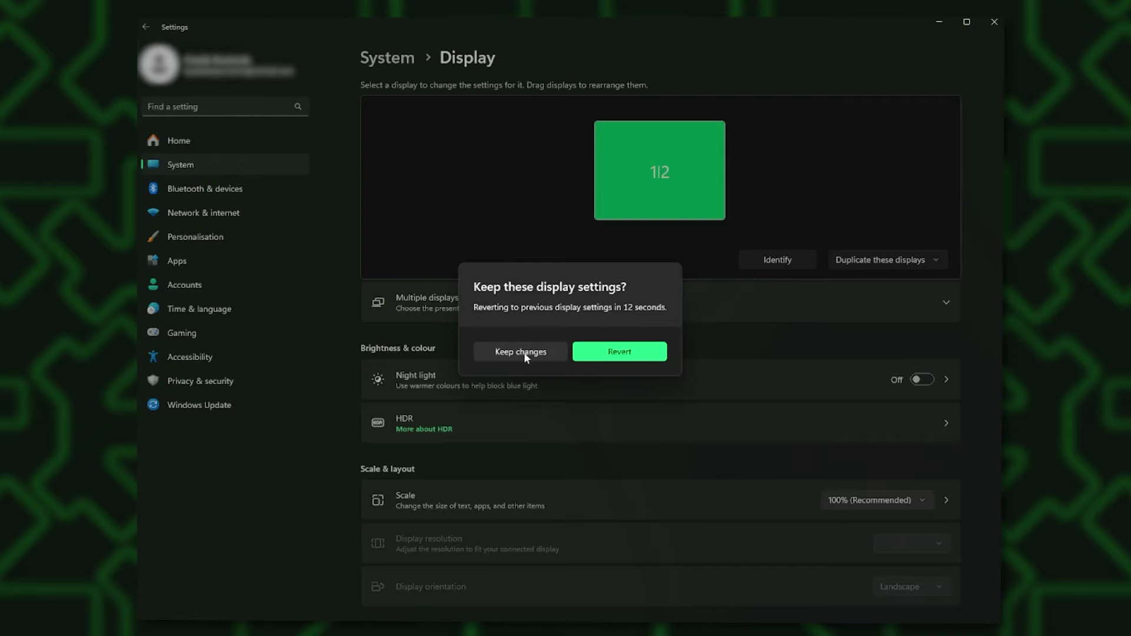
left_click(518, 351)
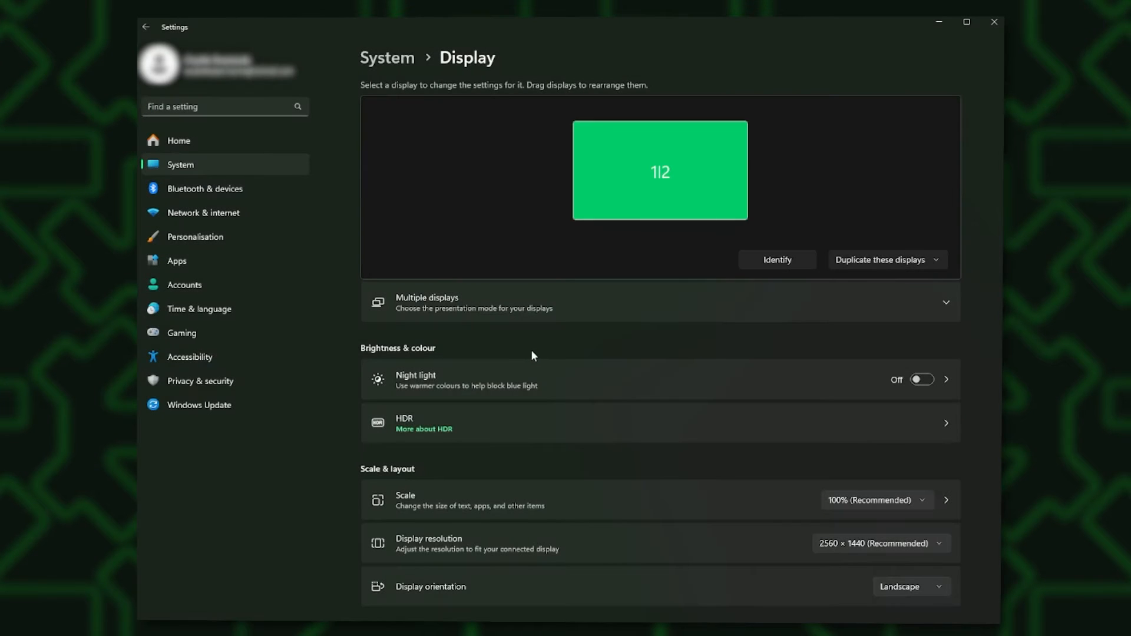
mouse_move(562, 346)
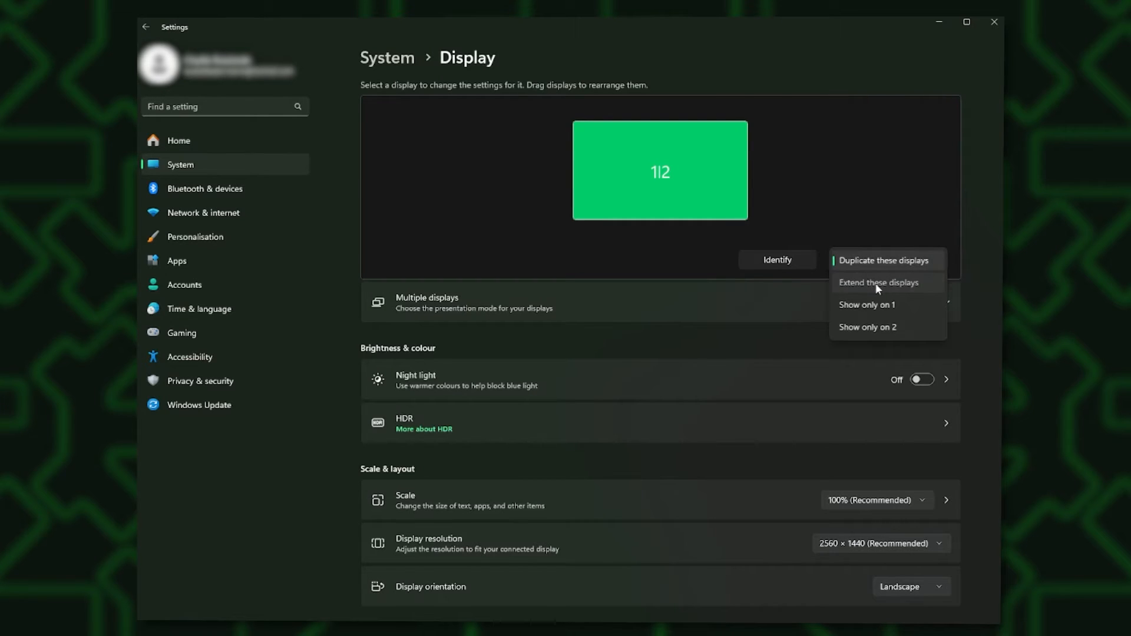
left_click(877, 282)
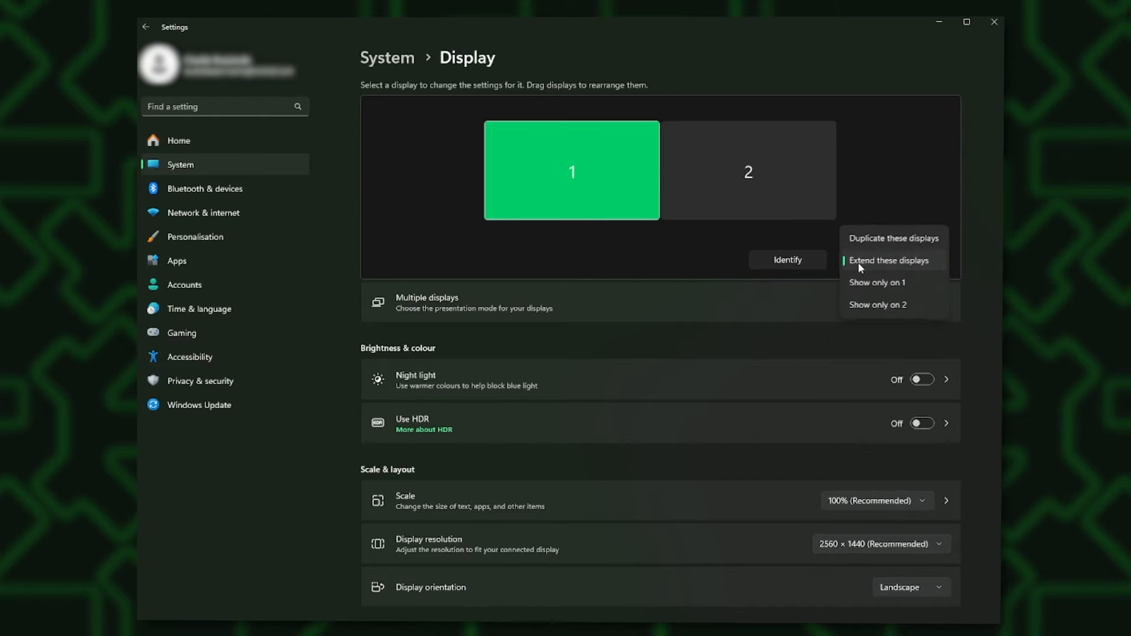
left_click(889, 261)
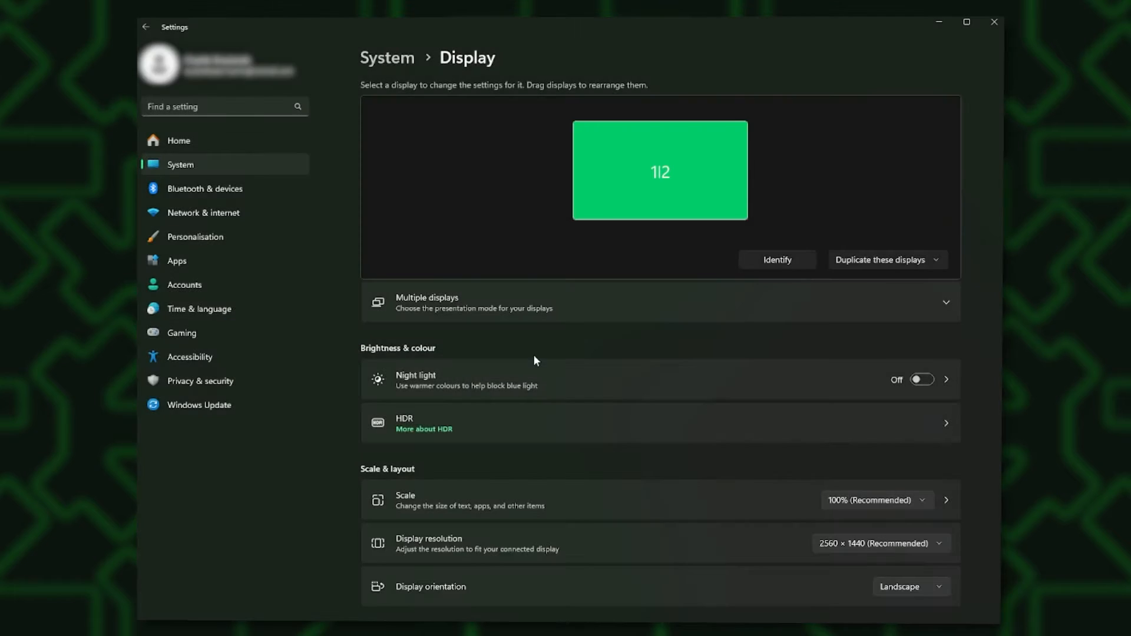
mouse_move(584, 447)
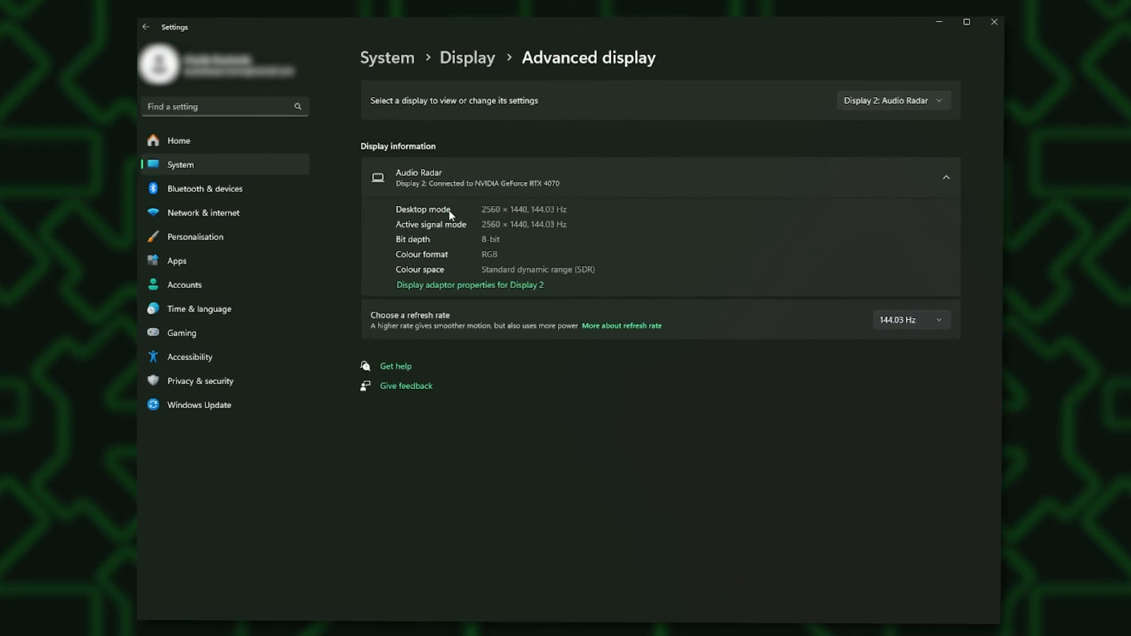
left_click(909, 320)
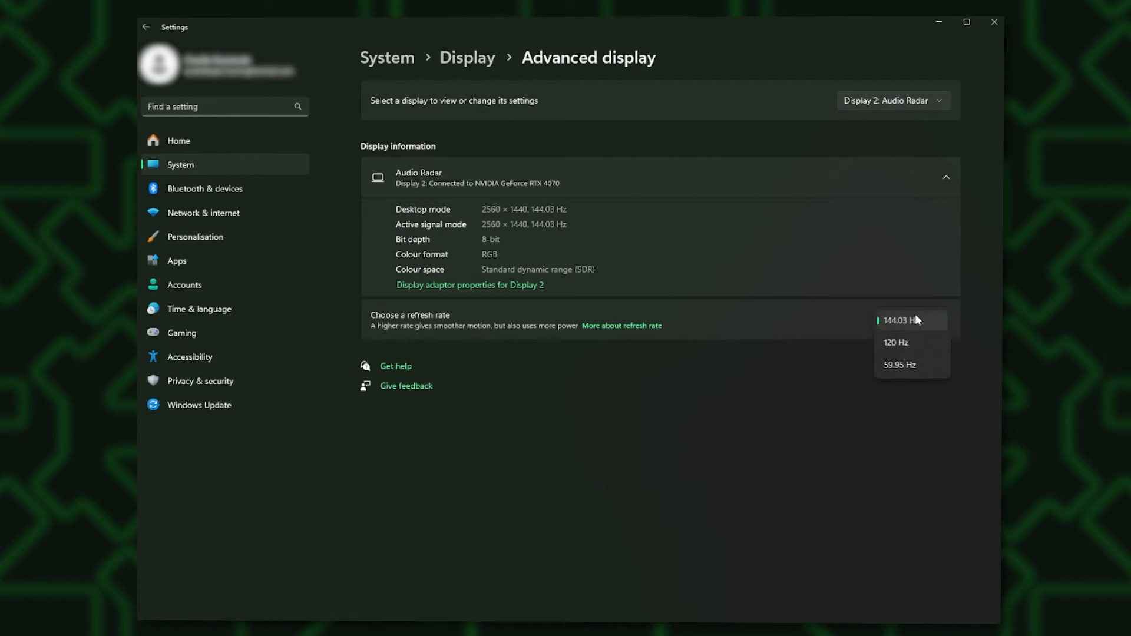
left_click(896, 320)
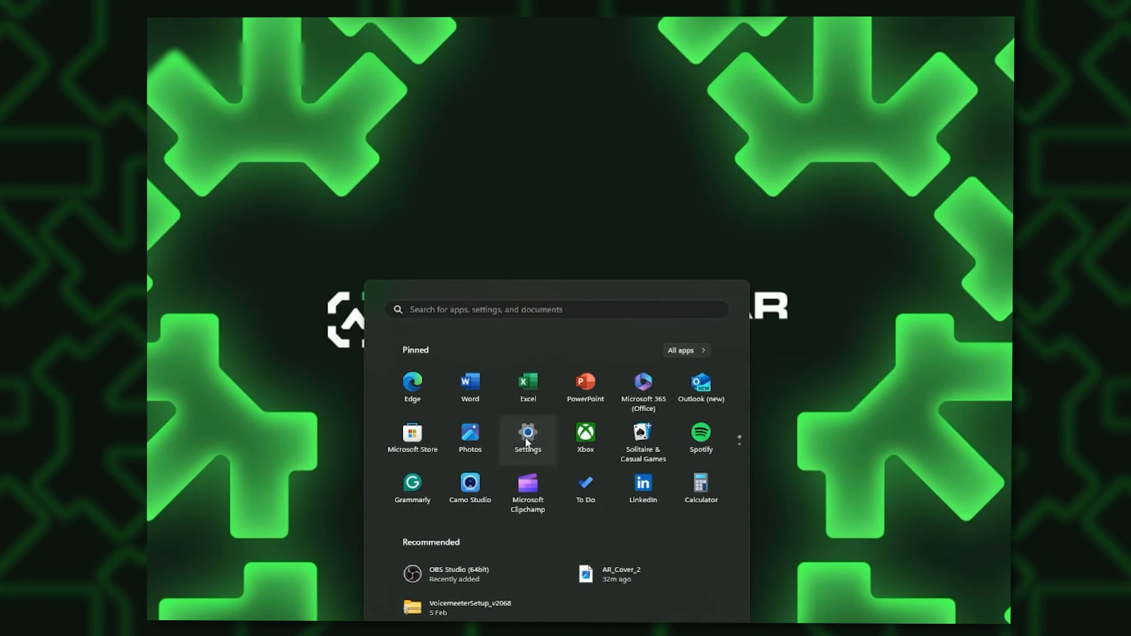
Open the classic Sound settings from System > Sound and select the Audio Radar playback device.
left_click(527, 437)
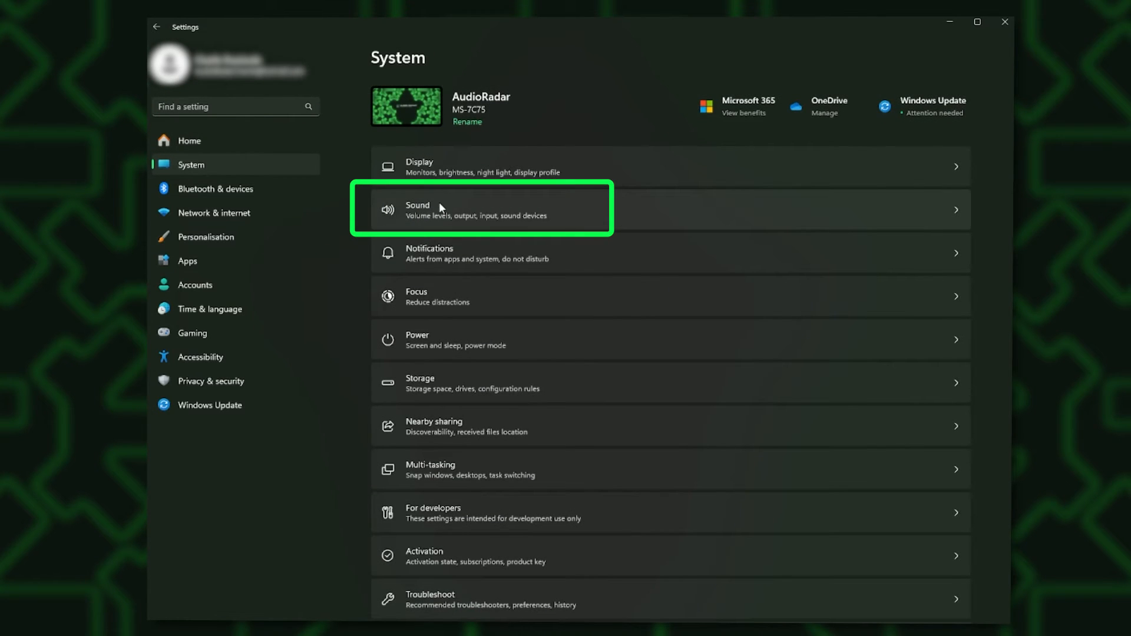
left_click(481, 209)
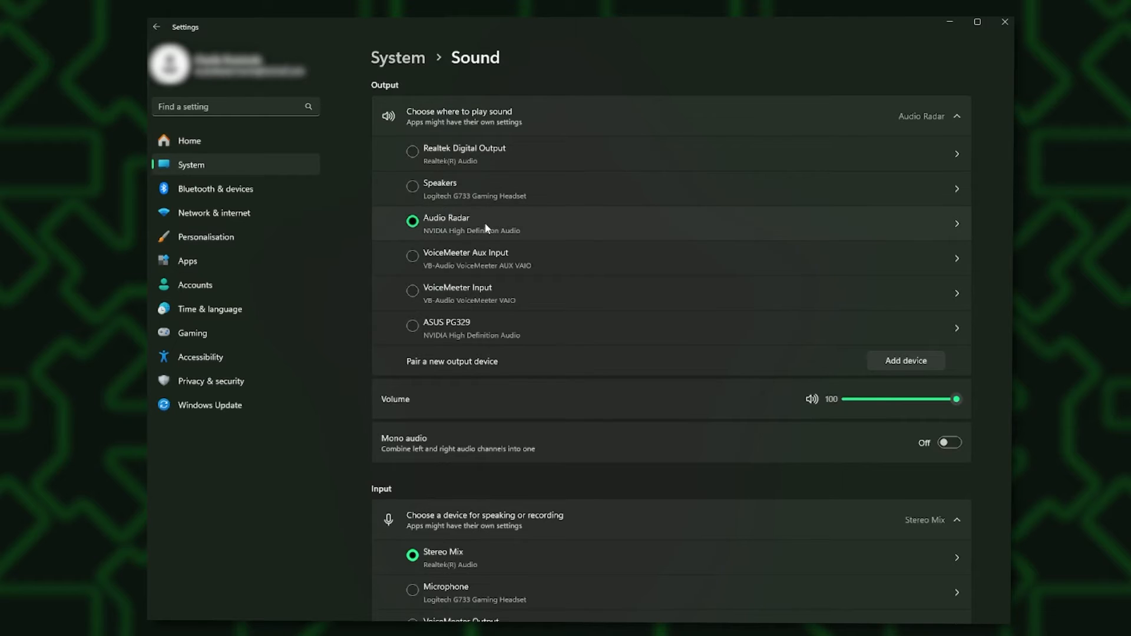
scroll("down", 3)
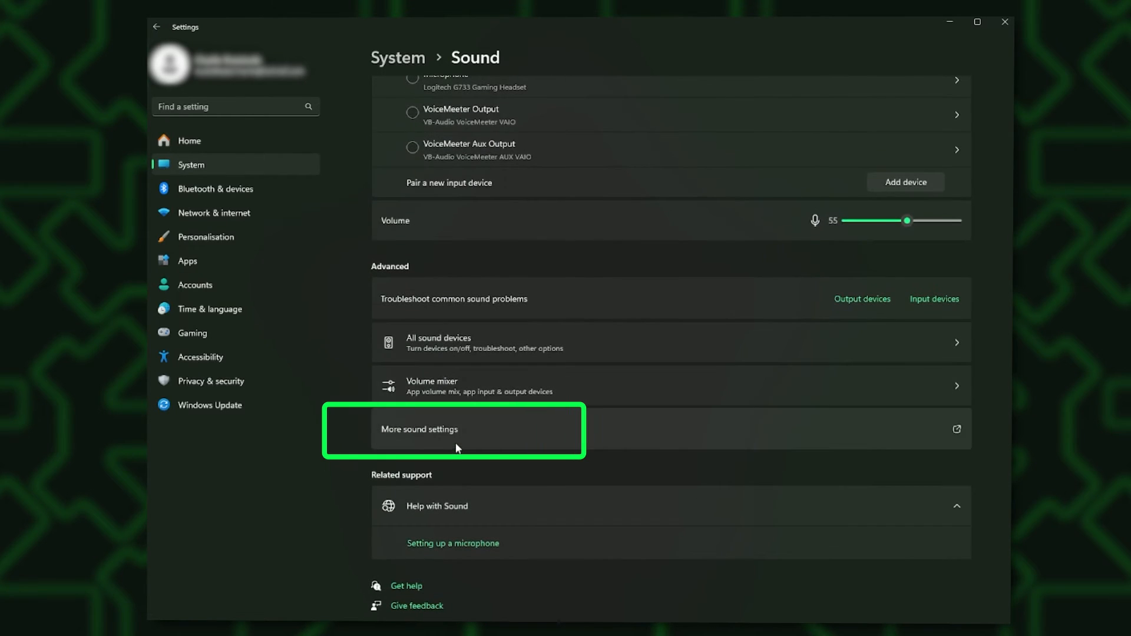
mouse_move(402, 420)
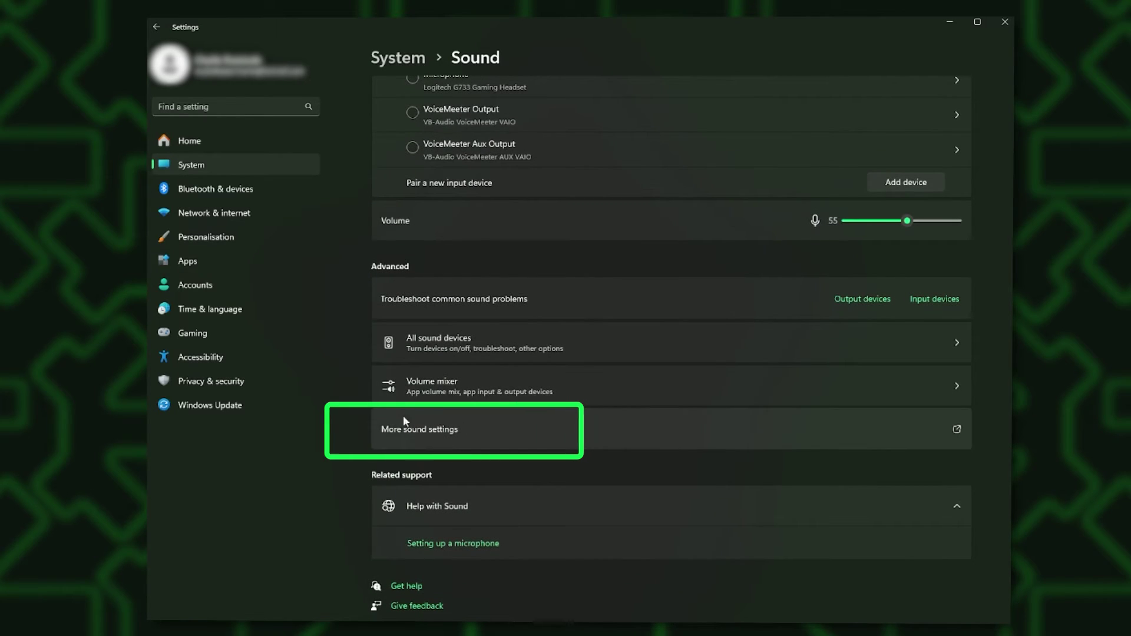
left_click(419, 430)
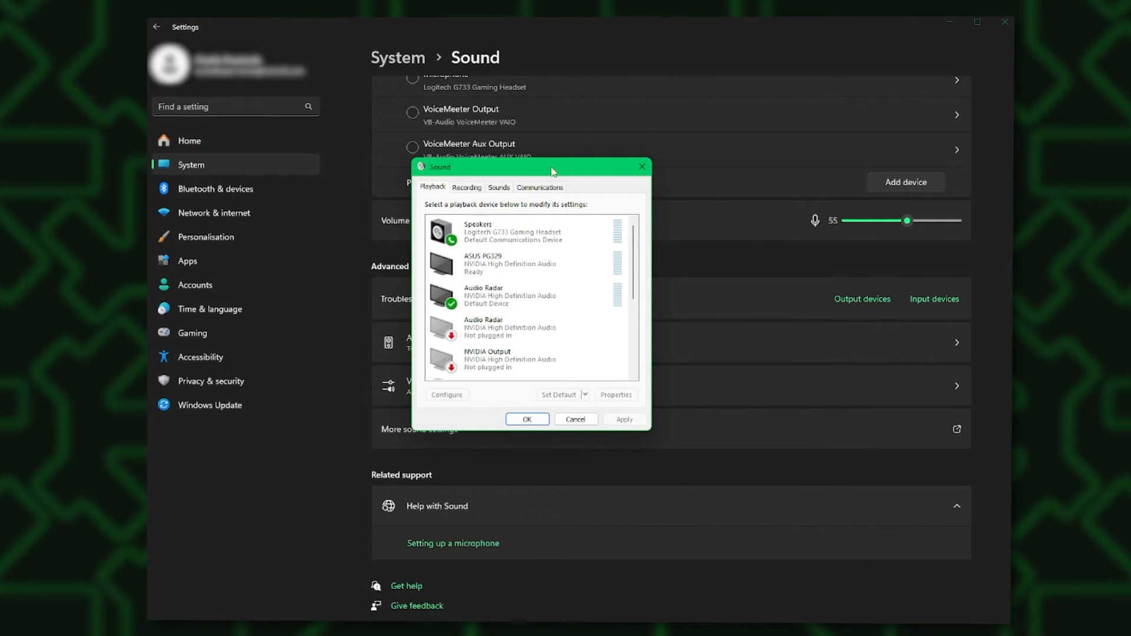
left_click(508, 295)
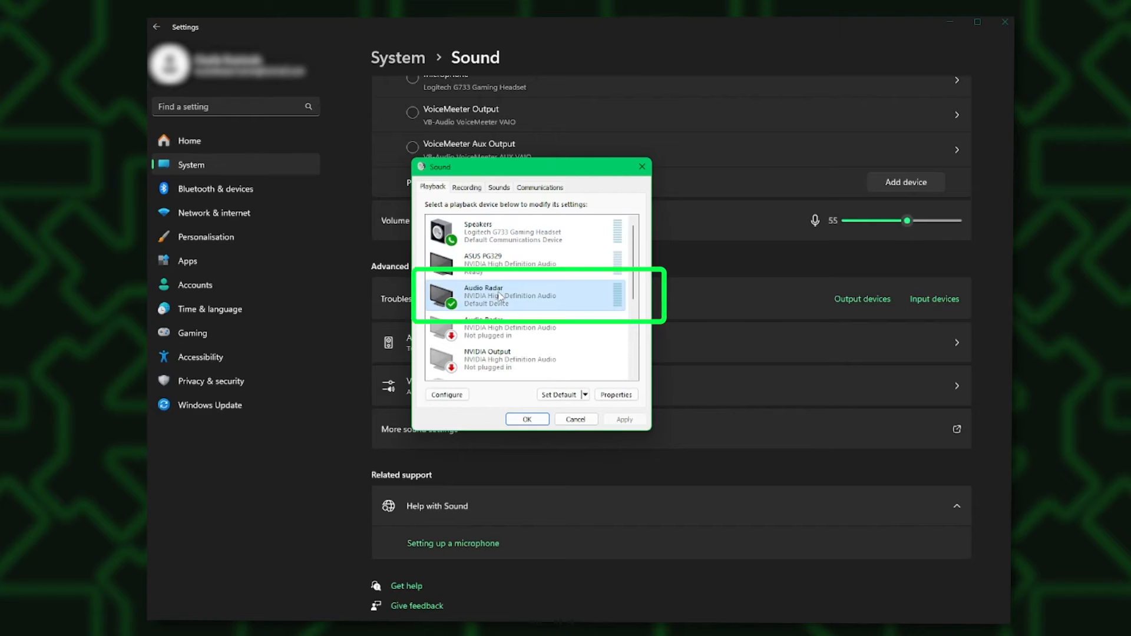
Run Speaker Setup with 7.1 Surround, test it despite the device being in use, and finish.
left_click(446, 395)
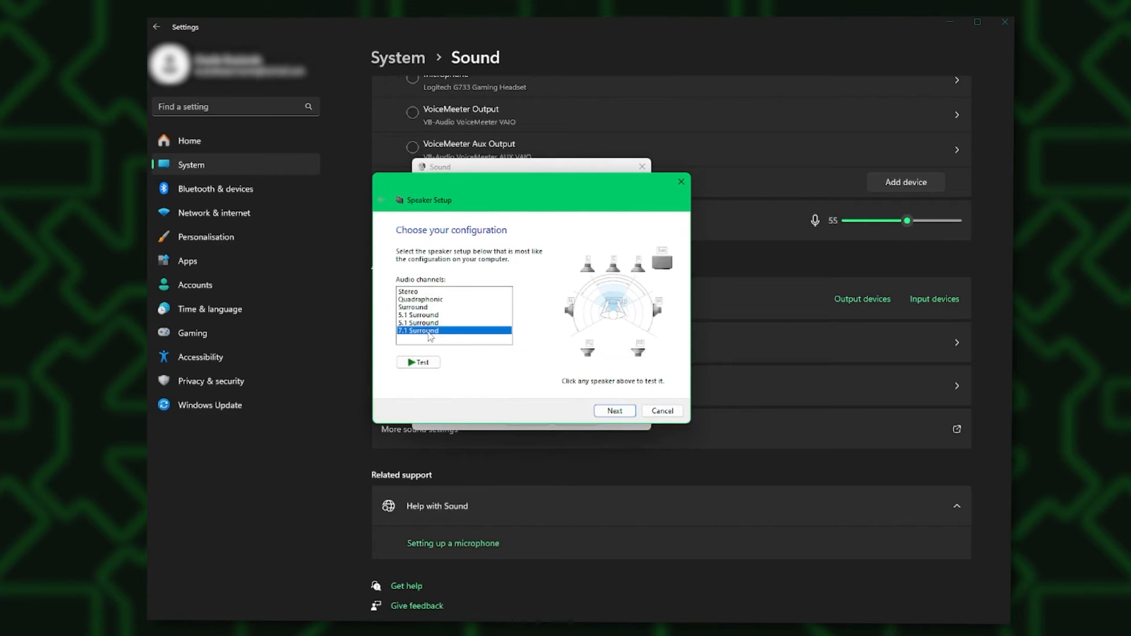
left_click(418, 362)
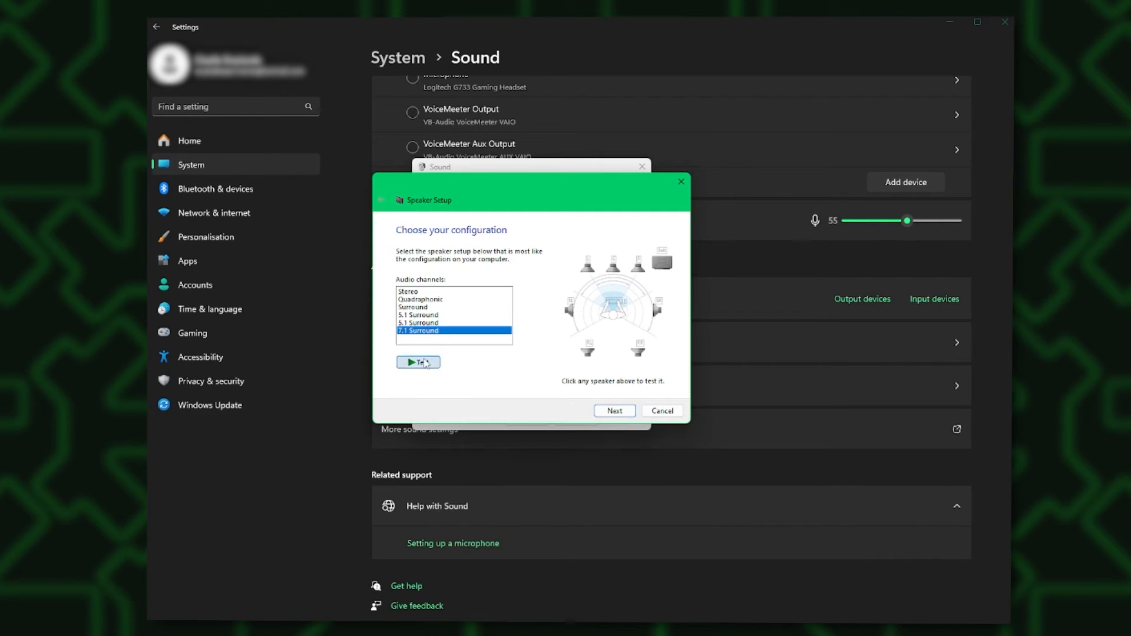
left_click(418, 362)
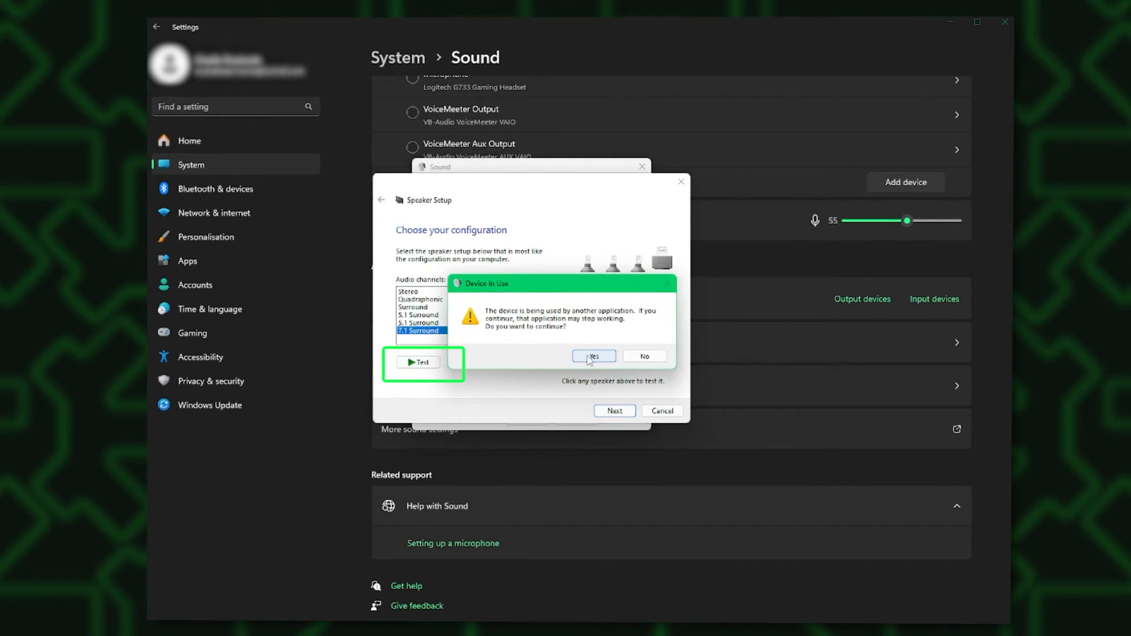
left_click(591, 356)
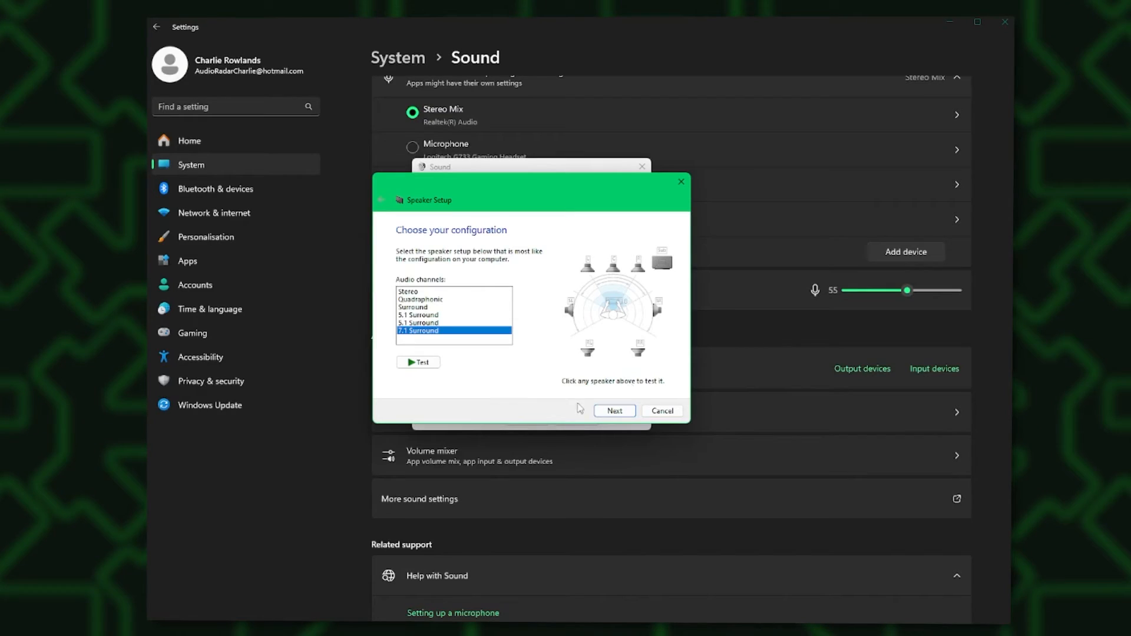
left_click(613, 410)
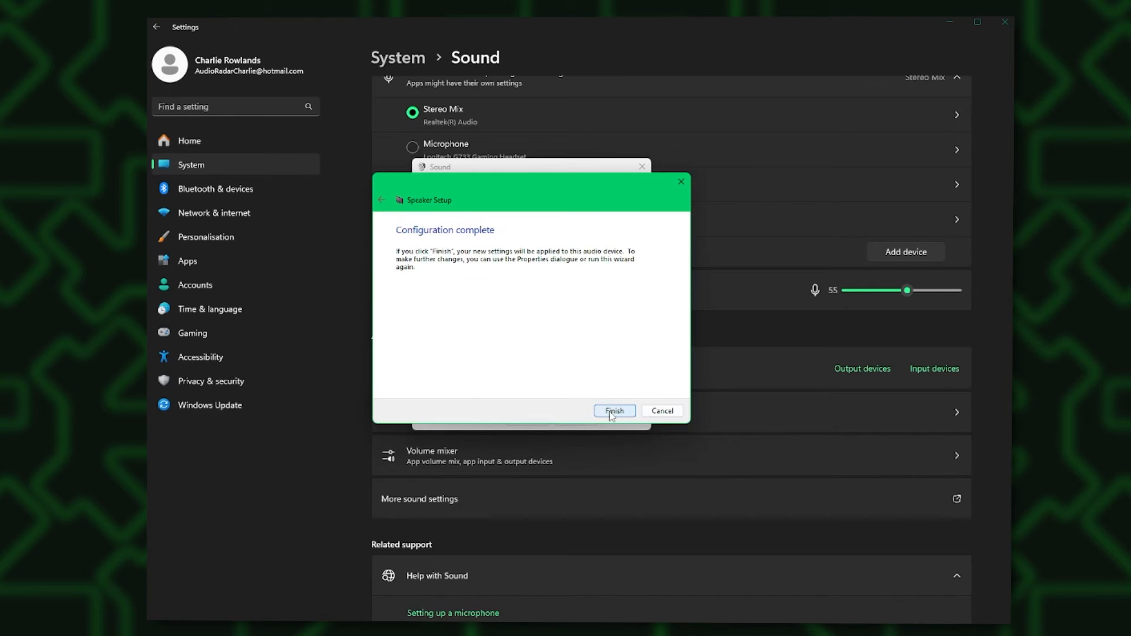
left_click(613, 411)
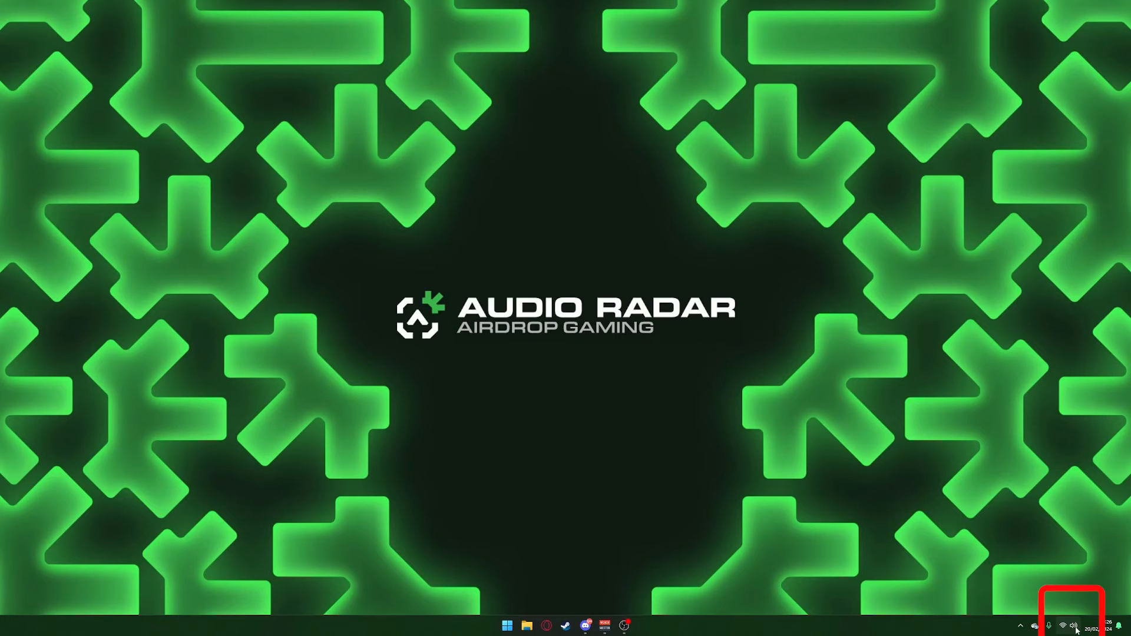
In the taskbar Quick Settings, choose VoiceMeeter Aux Input (VB-Audio VoiceMeeter AUX VAIO) as output.
left_click(1072, 625)
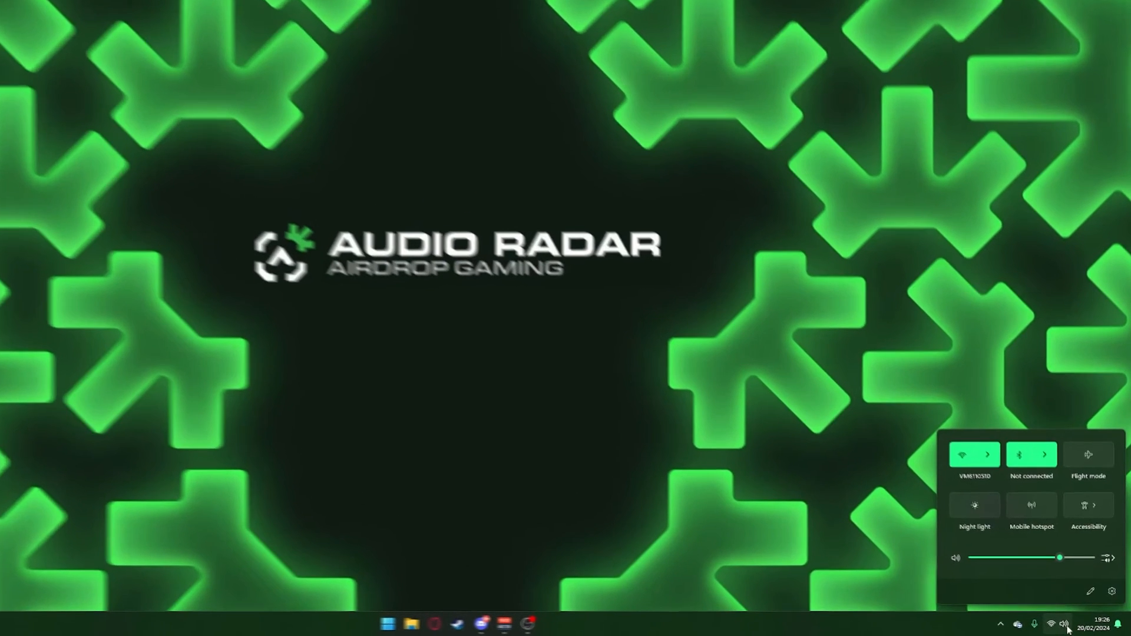
left_click(1112, 558)
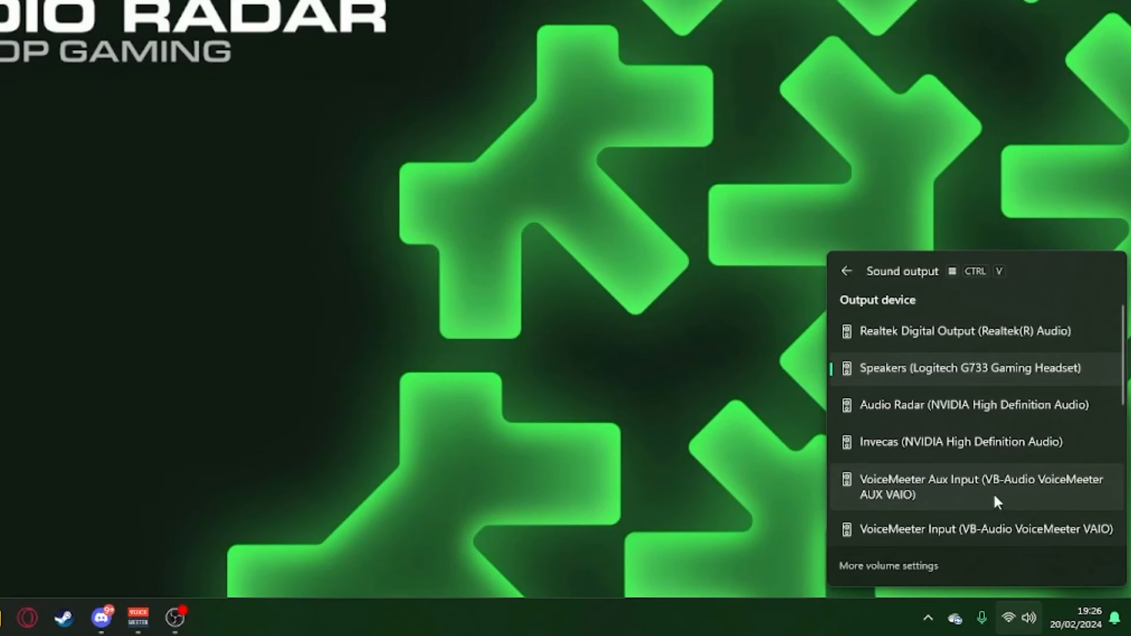
left_click(505, 623)
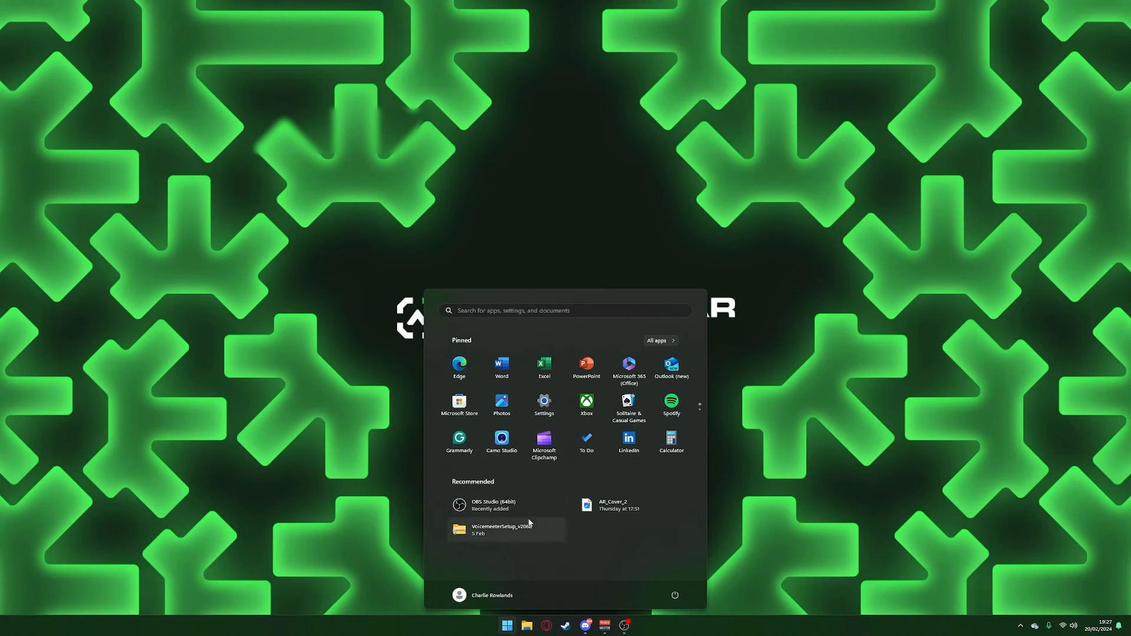
Go to Settings > Sound > More sound settings and configure the VoiceMeeter Aux Input speakers.
left_click(543, 401)
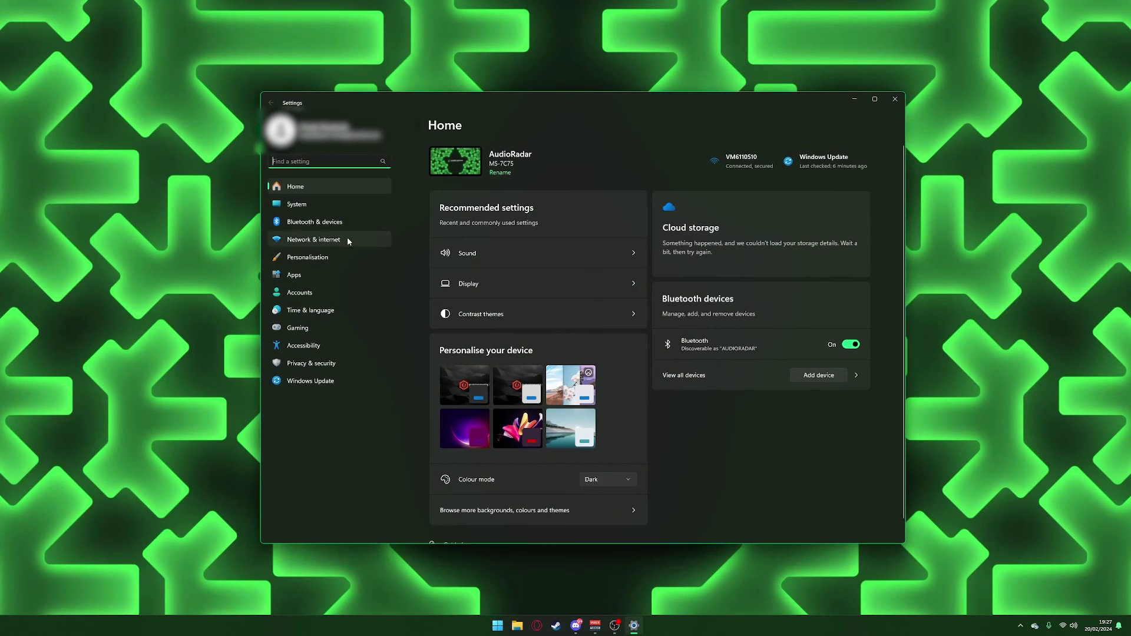
left_click(296, 203)
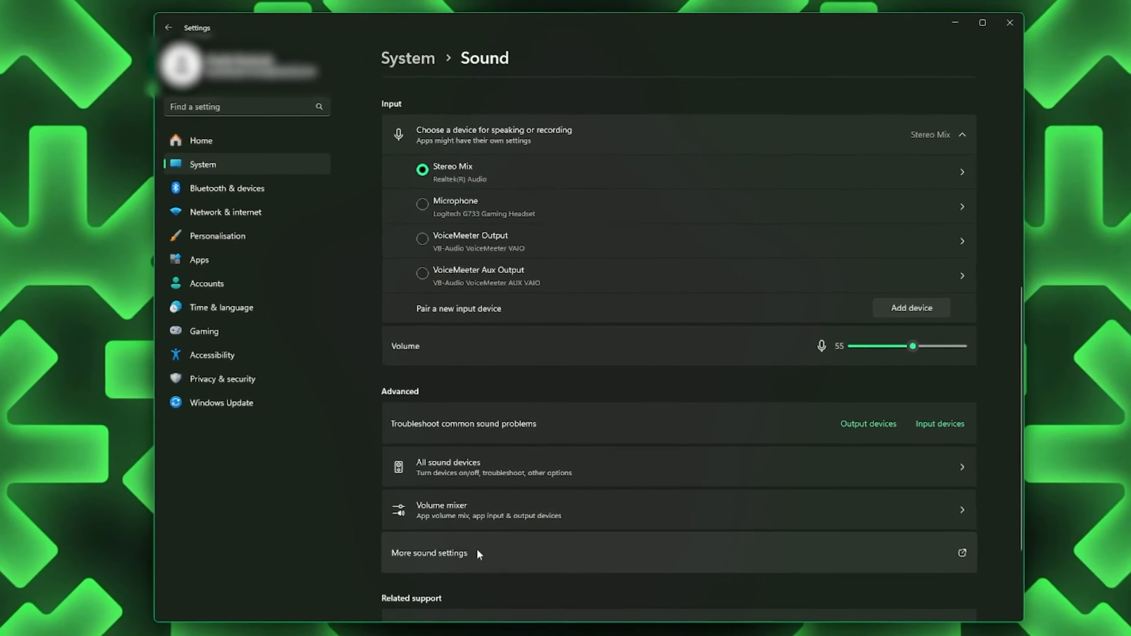
left_click(429, 553)
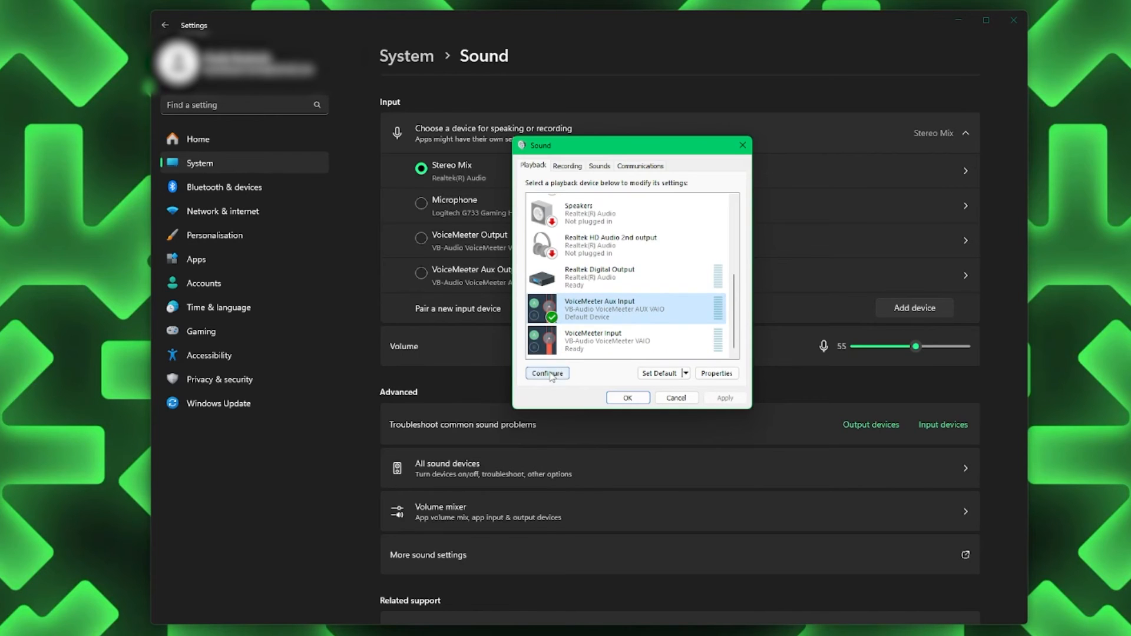
left_click(547, 373)
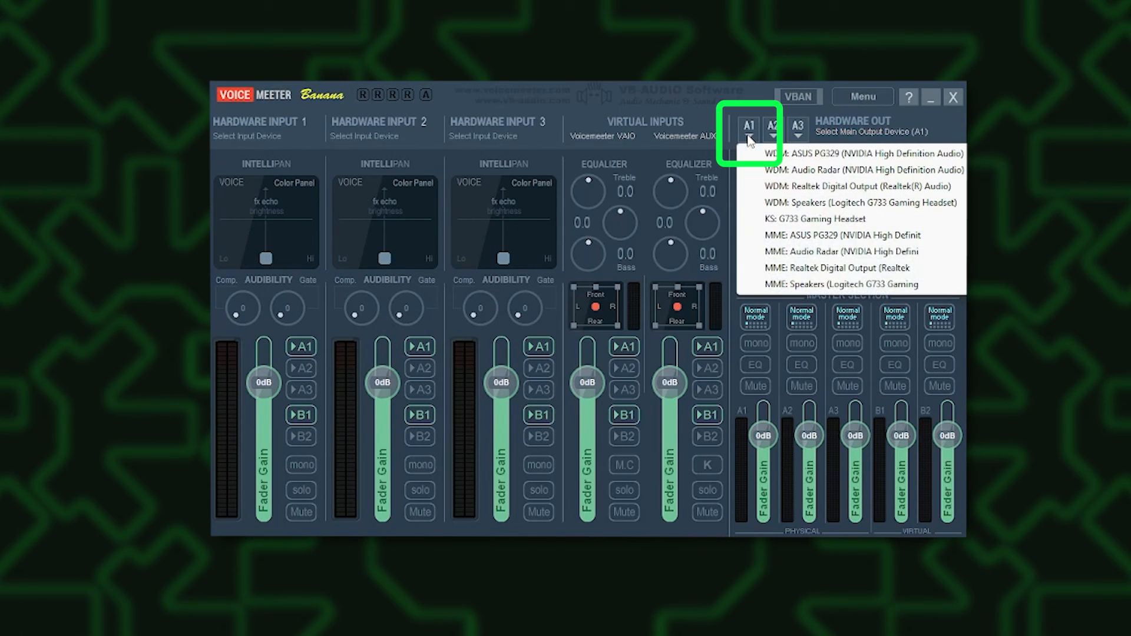
mouse_move(854, 170)
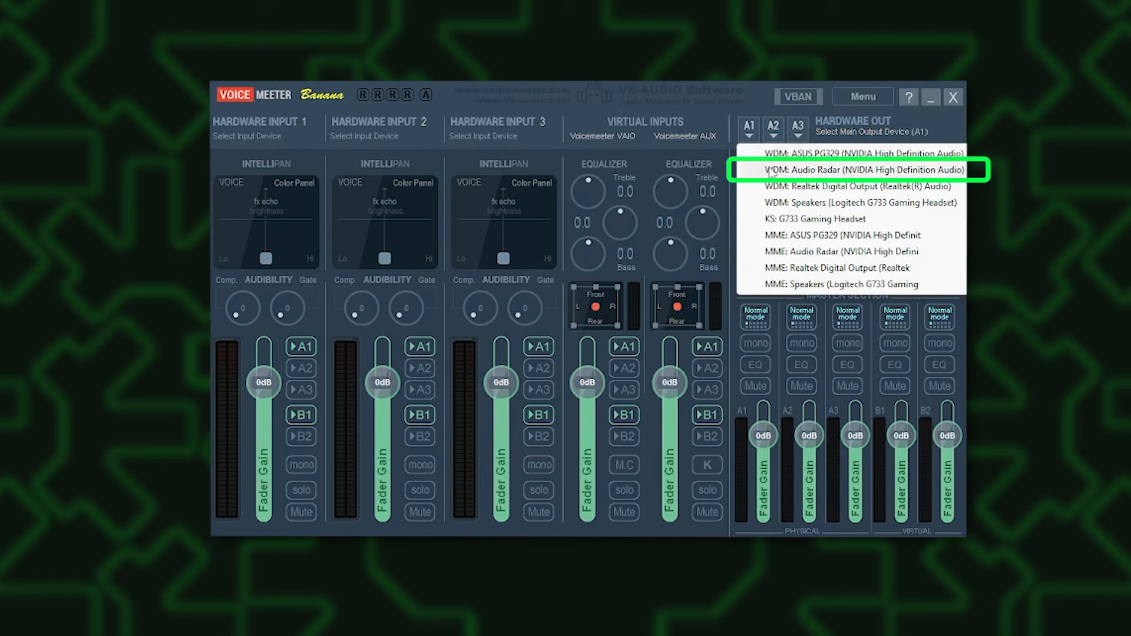
Assign Audio Radar to A1, G733 Speakers to A2, ASUS PG329 to A3, and enable A3 on AUX.
left_click(855, 169)
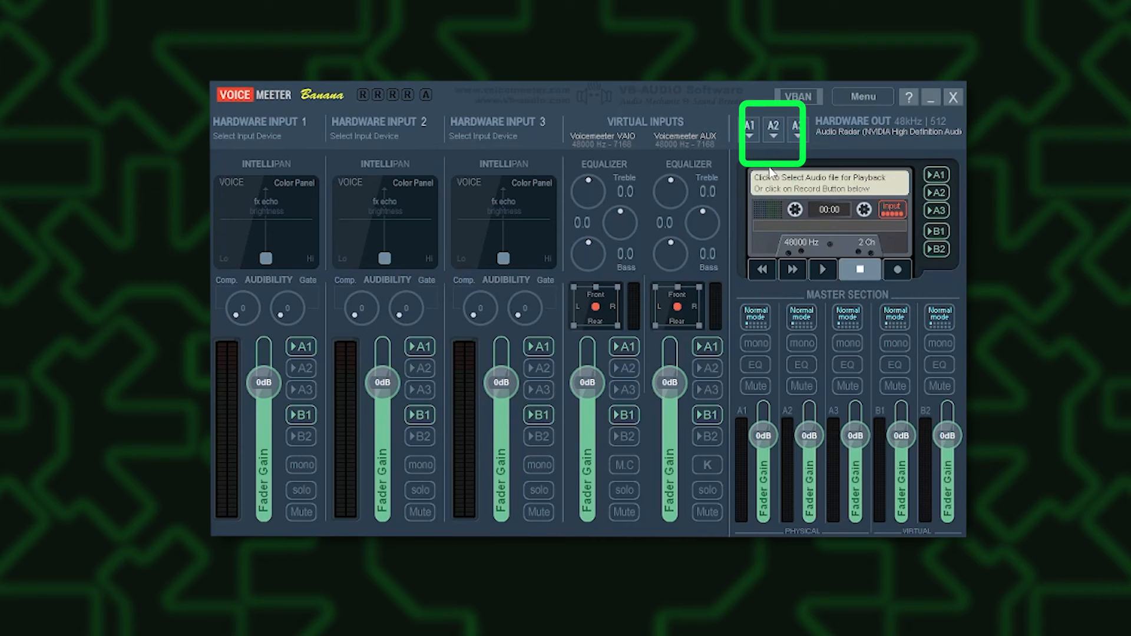
left_click(797, 135)
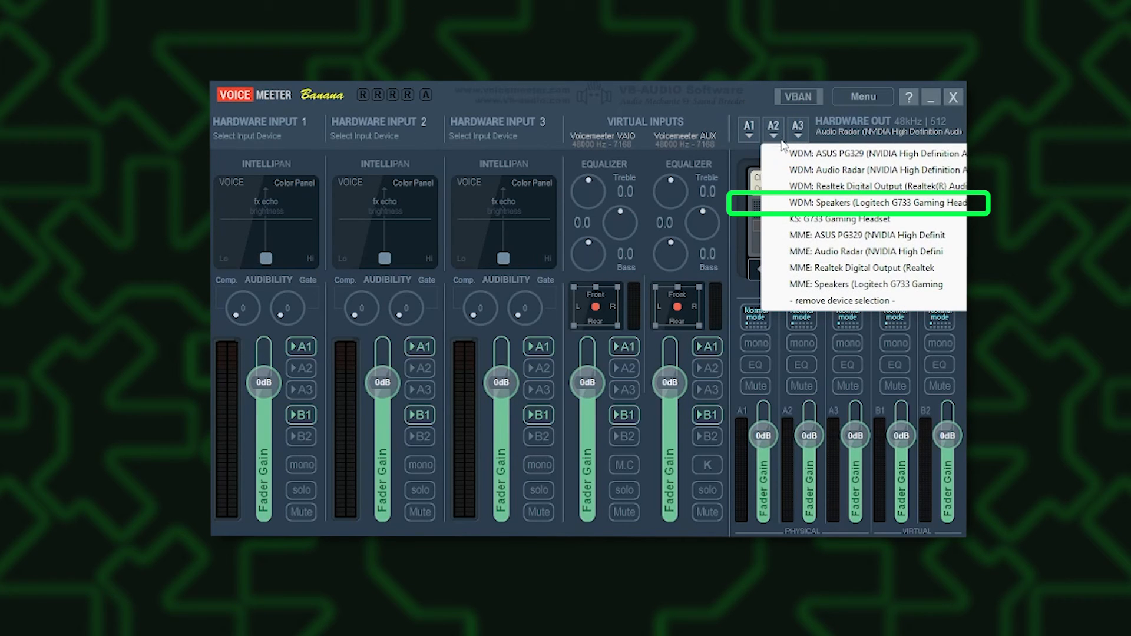
left_click(865, 203)
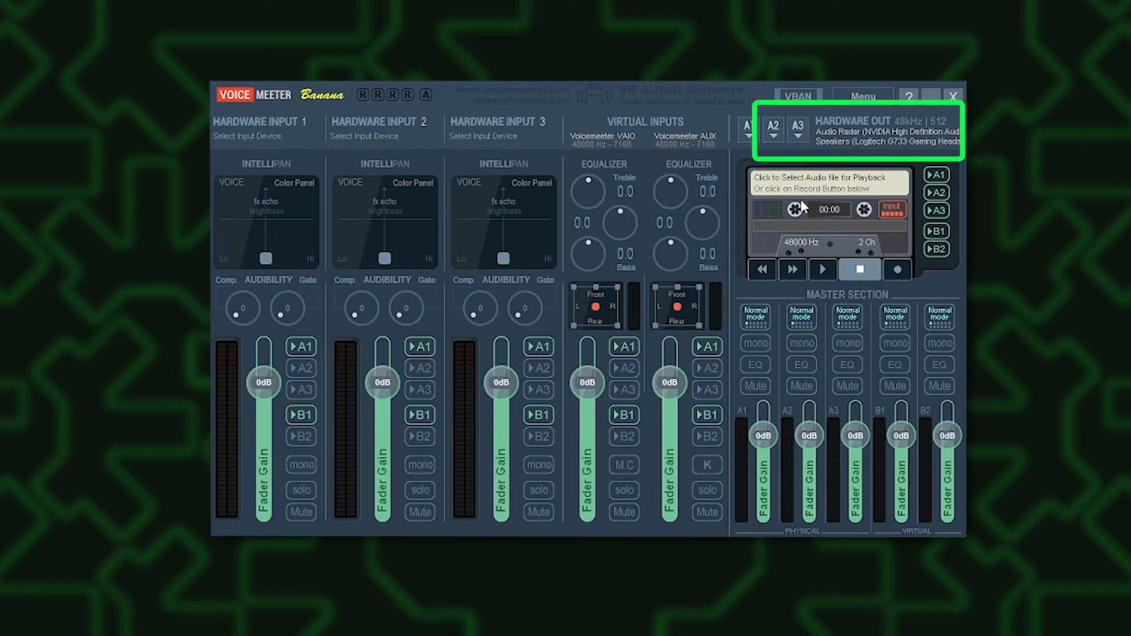
left_click(748, 129)
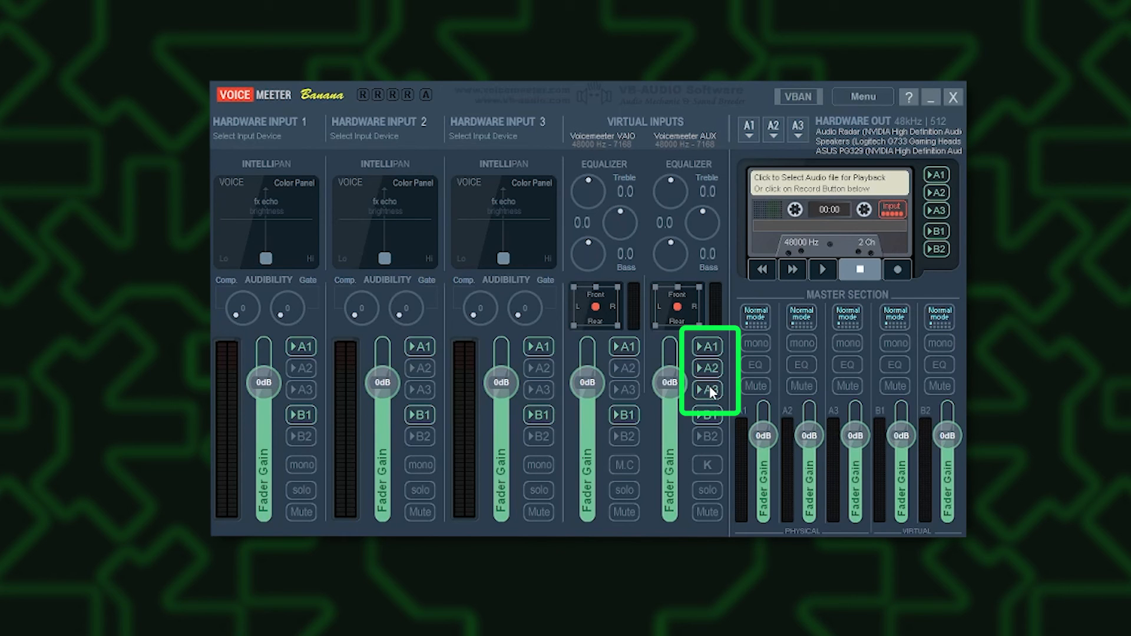
left_click(707, 392)
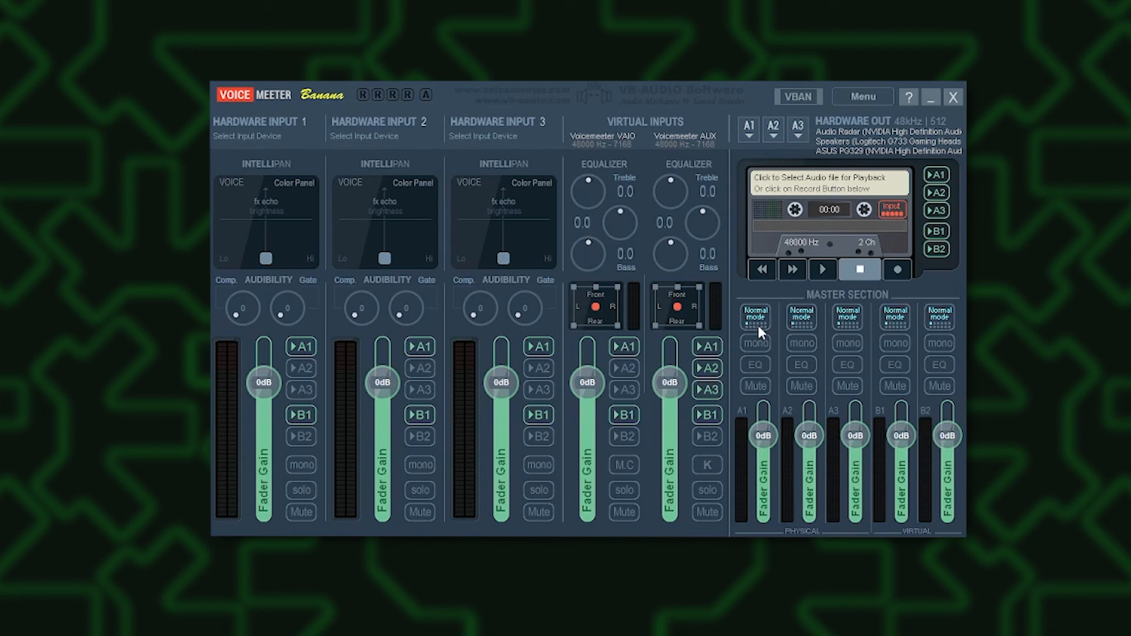
Change the A2 and A3 Master Section modes from Normal to Mix down A.
left_click(800, 316)
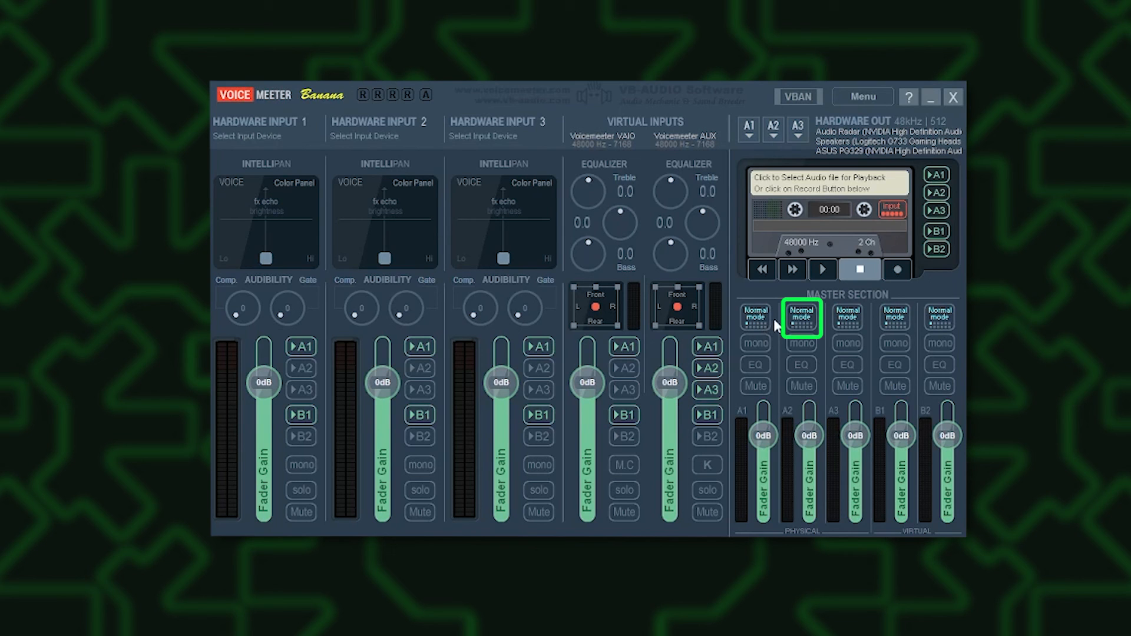
left_click(801, 317)
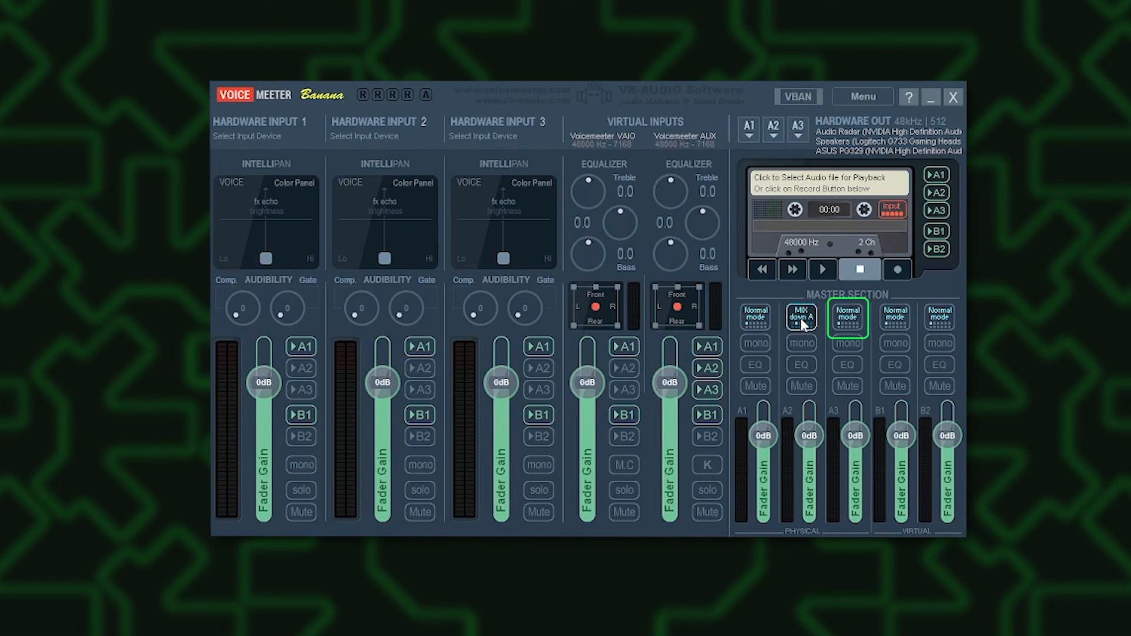
left_click(847, 318)
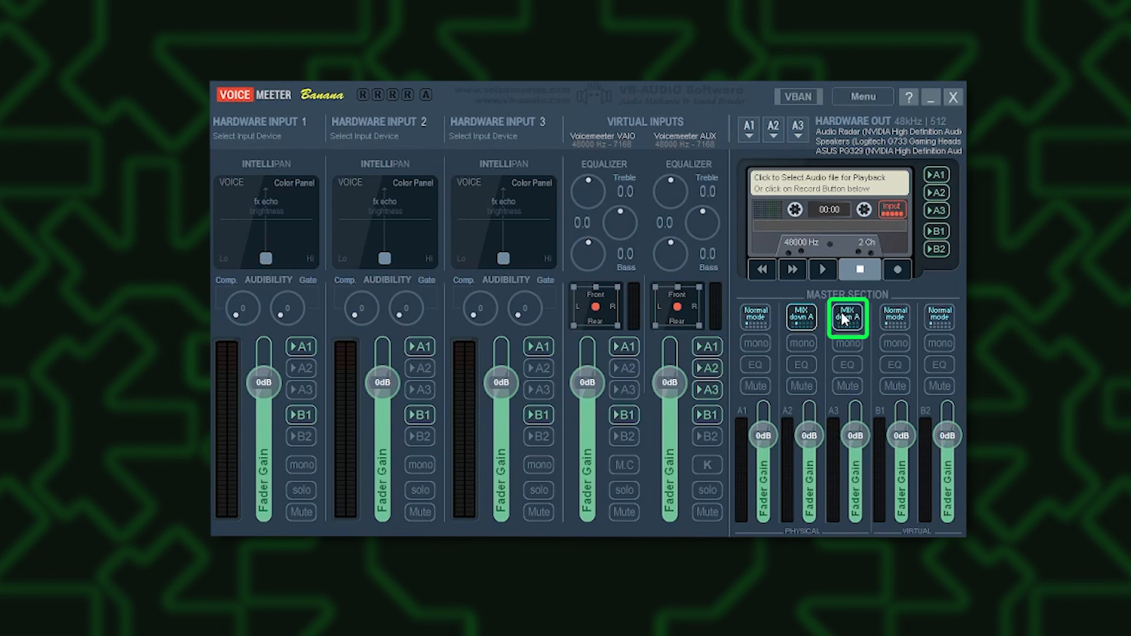
mouse_move(813, 325)
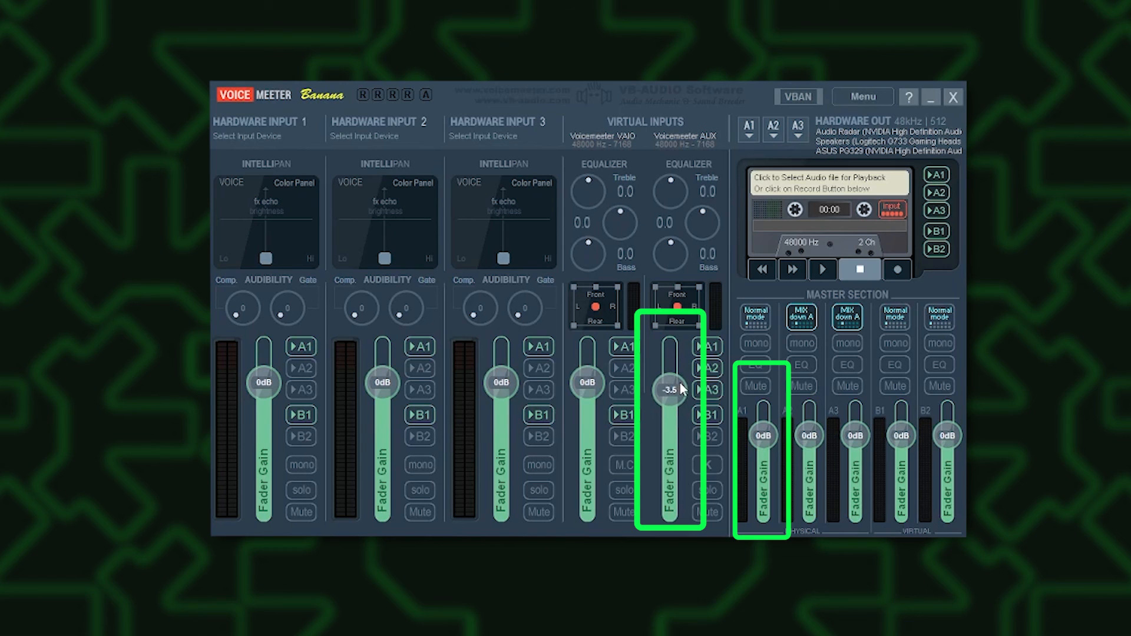
mouse_move(682, 388)
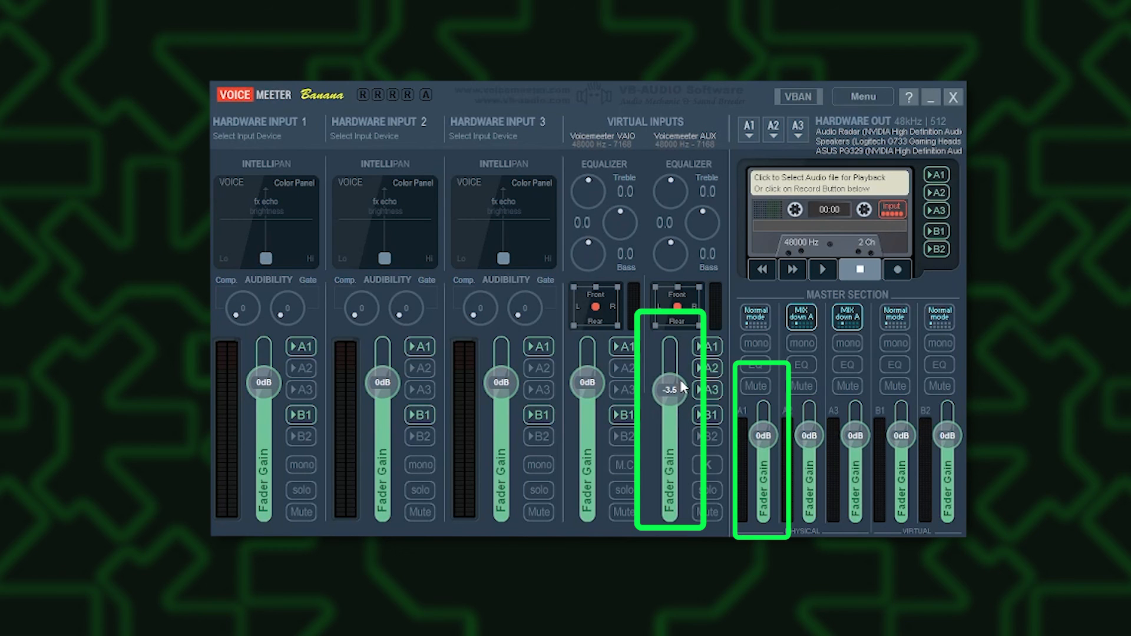